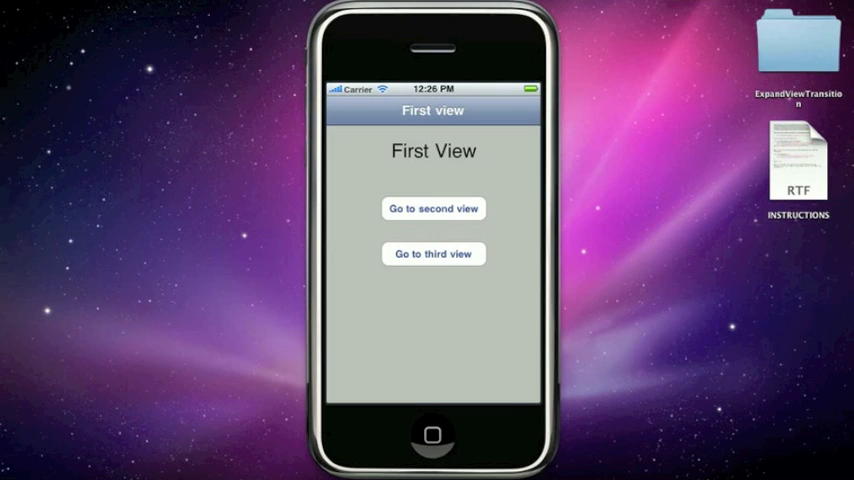
# - Add self.title = @"..." in FirstViewController.m's viewWillAppear, then move on to SecondViewController.m
pyautogui.click(432, 252)
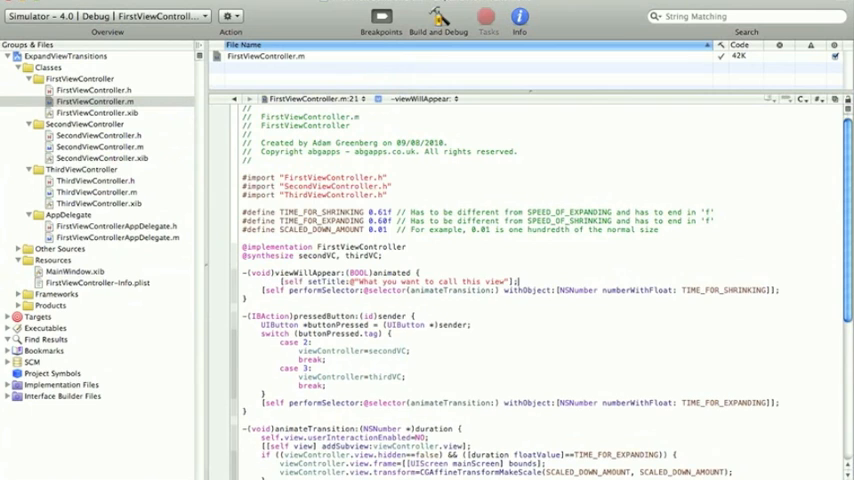
pyautogui.click(100, 146)
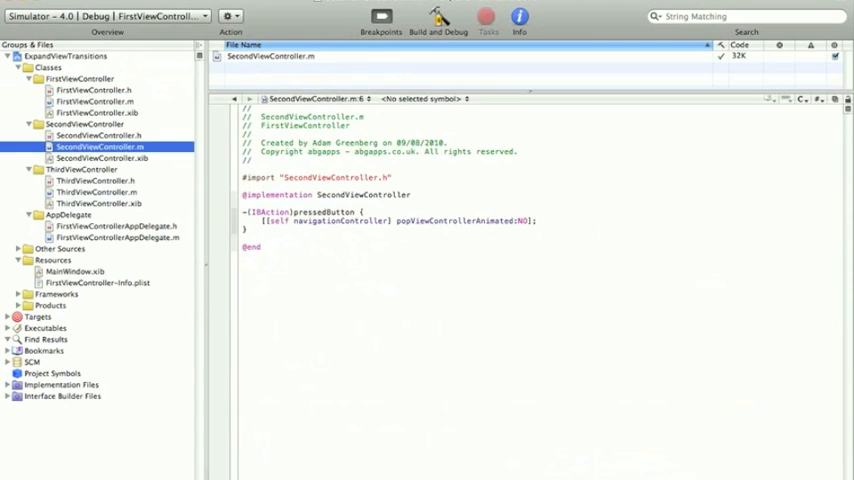